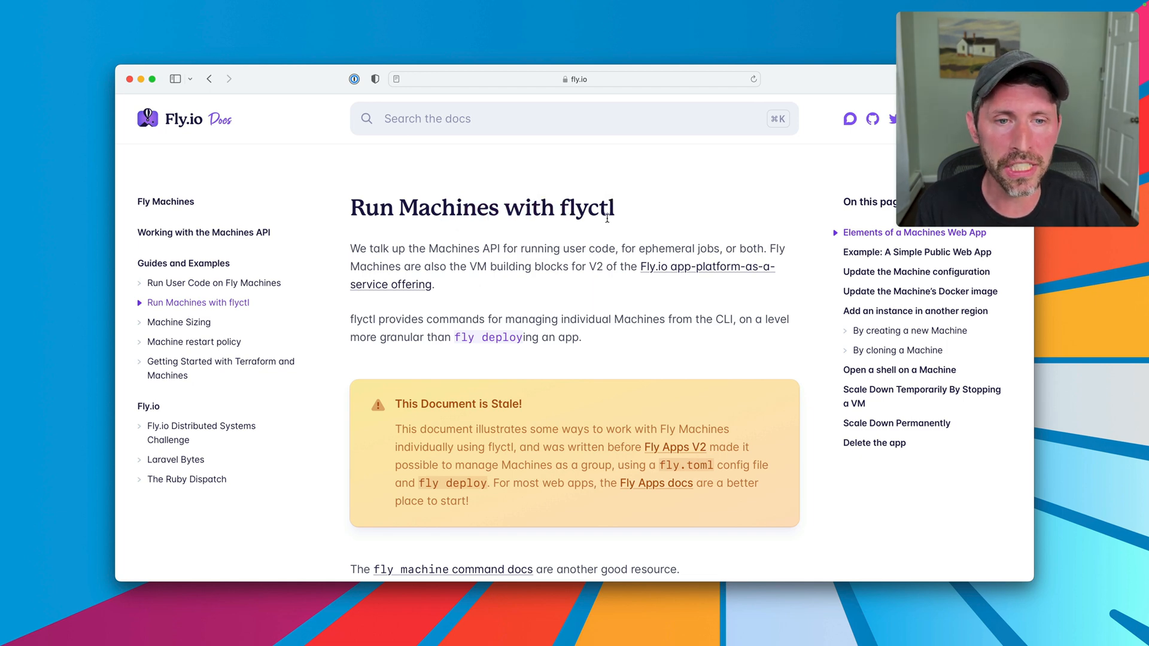
# Remove the old deletemenow app, then create ratm with a shared IPv4 and a public IPv6 address.
pyautogui.moveTo(395, 427); pyautogui.dragTo(541, 462)
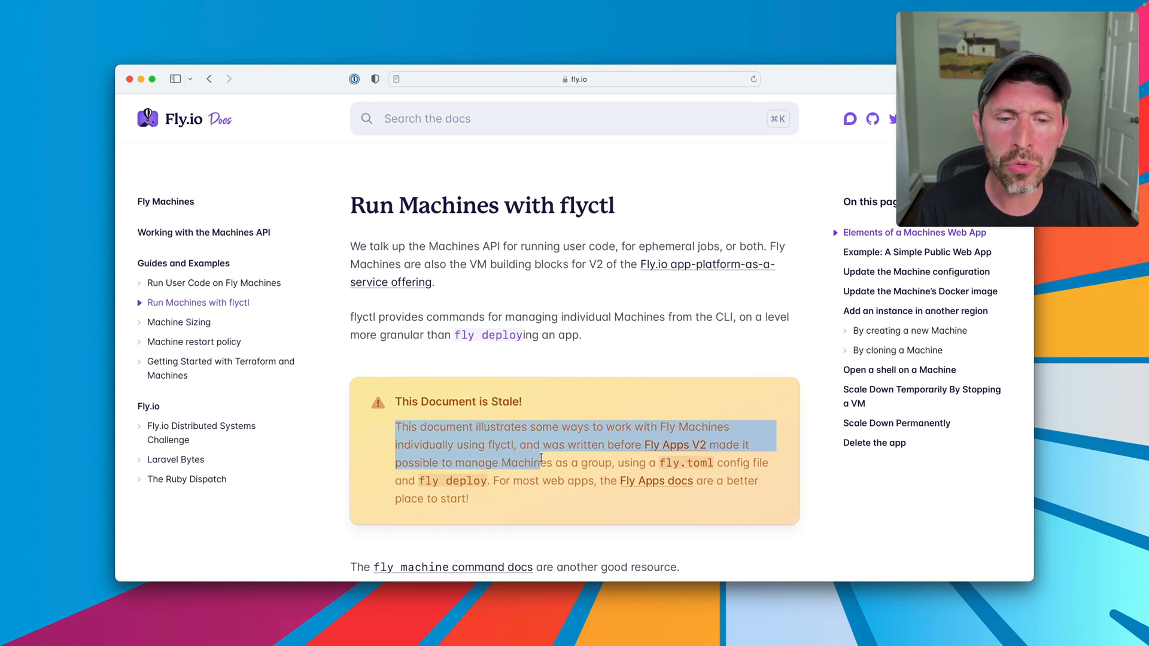
pyautogui.click(530, 446)
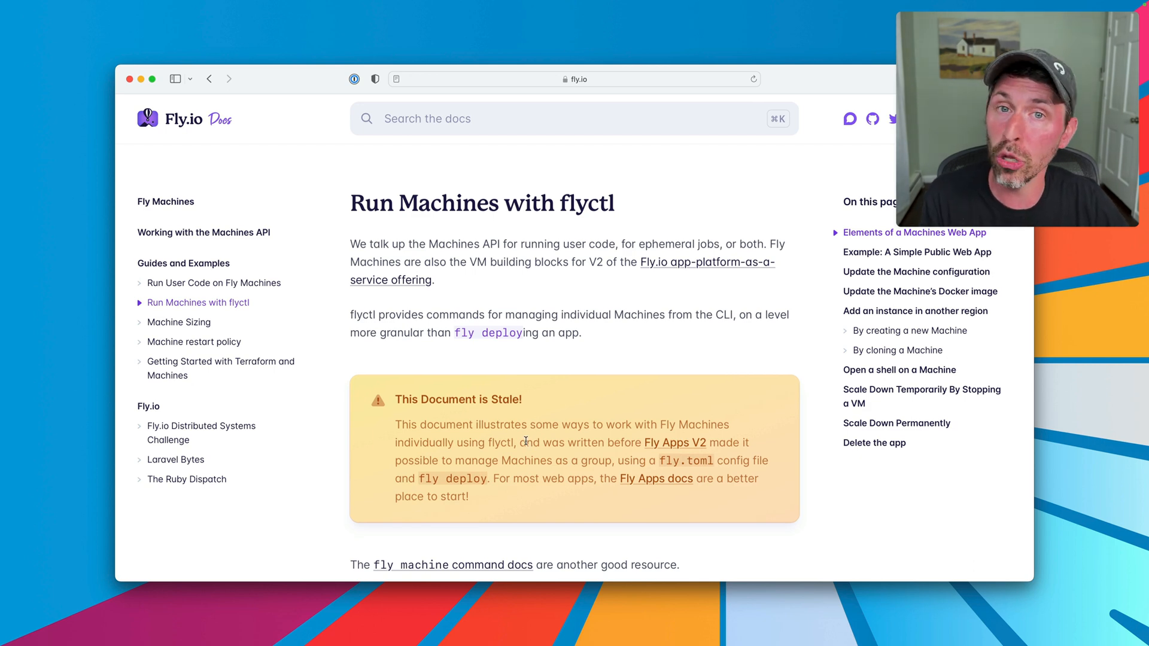
pyautogui.scroll(-3)
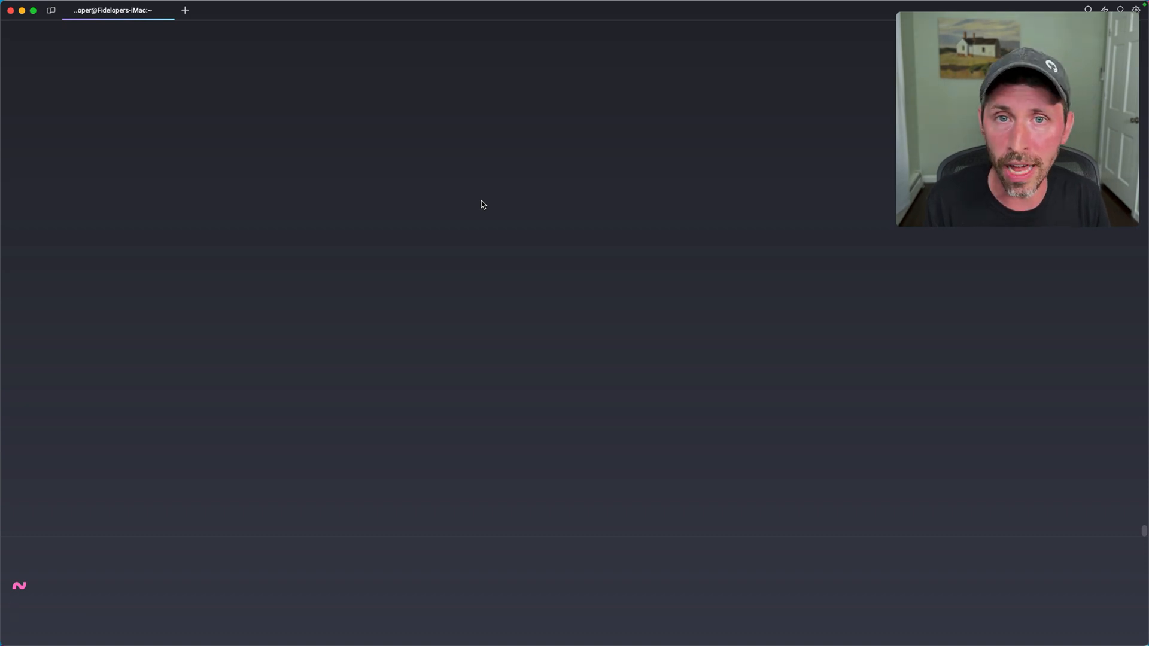
pyautogui.write('fly apps rm deletemenow')
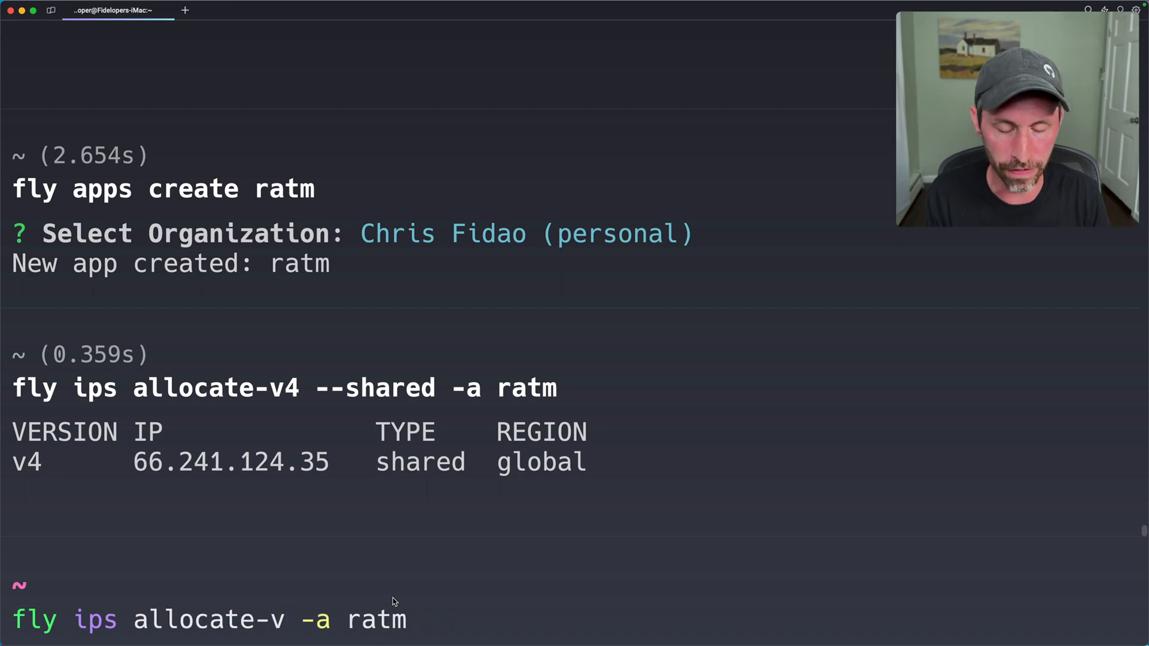
pyautogui.write('6')
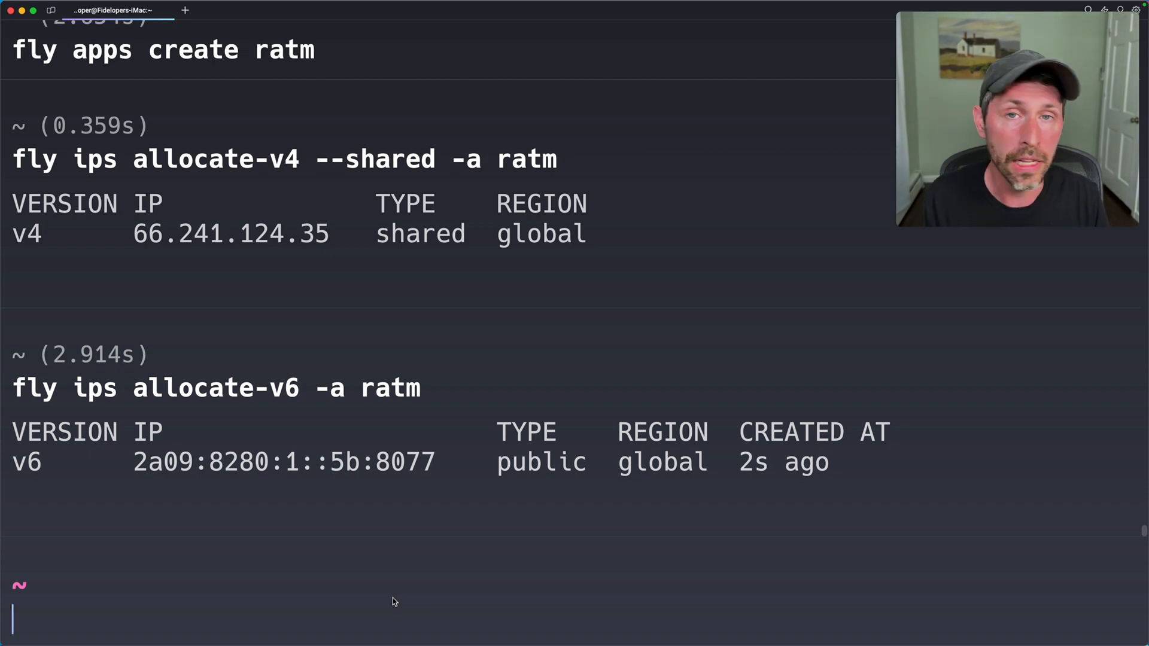
# List the machines and check status of 148e127b7765e8, reviewing the run command help.
pyautogui.write('fly machine list')
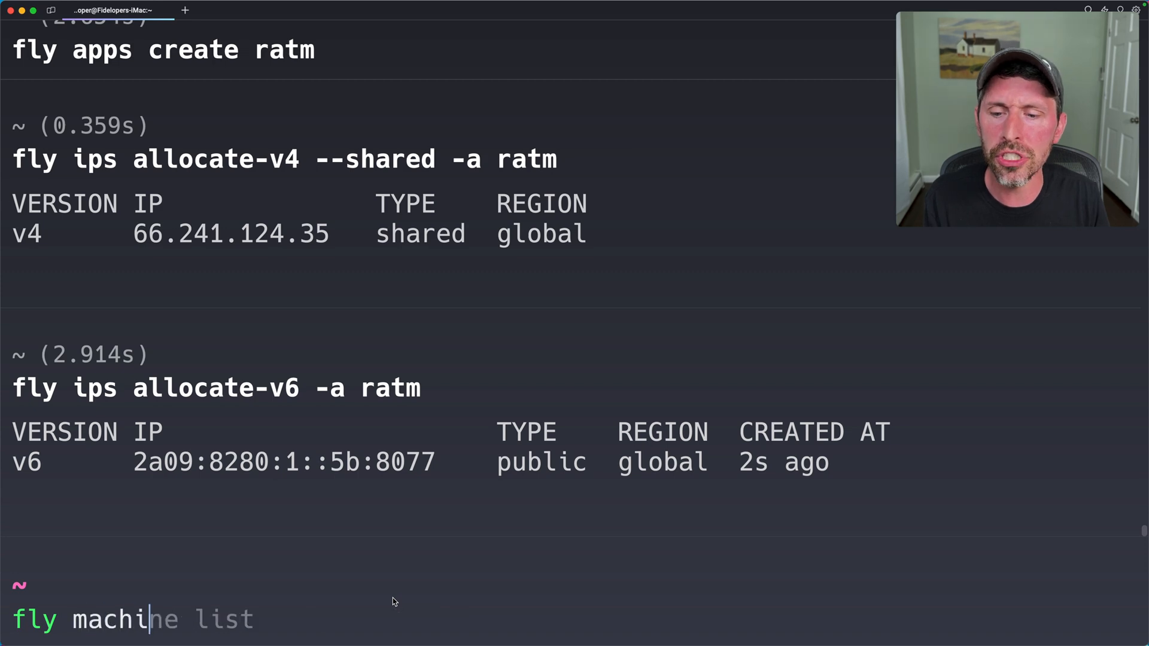
pyautogui.write('fly m status -d 148e127b7765e8')
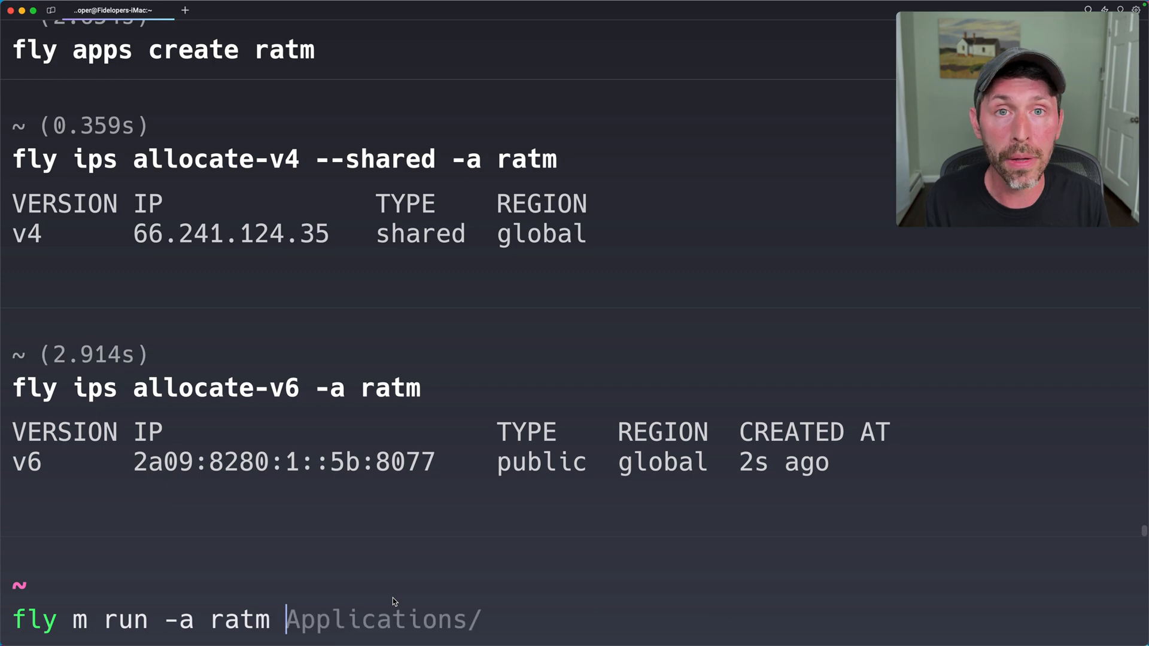
pyautogui.write('--access-token')
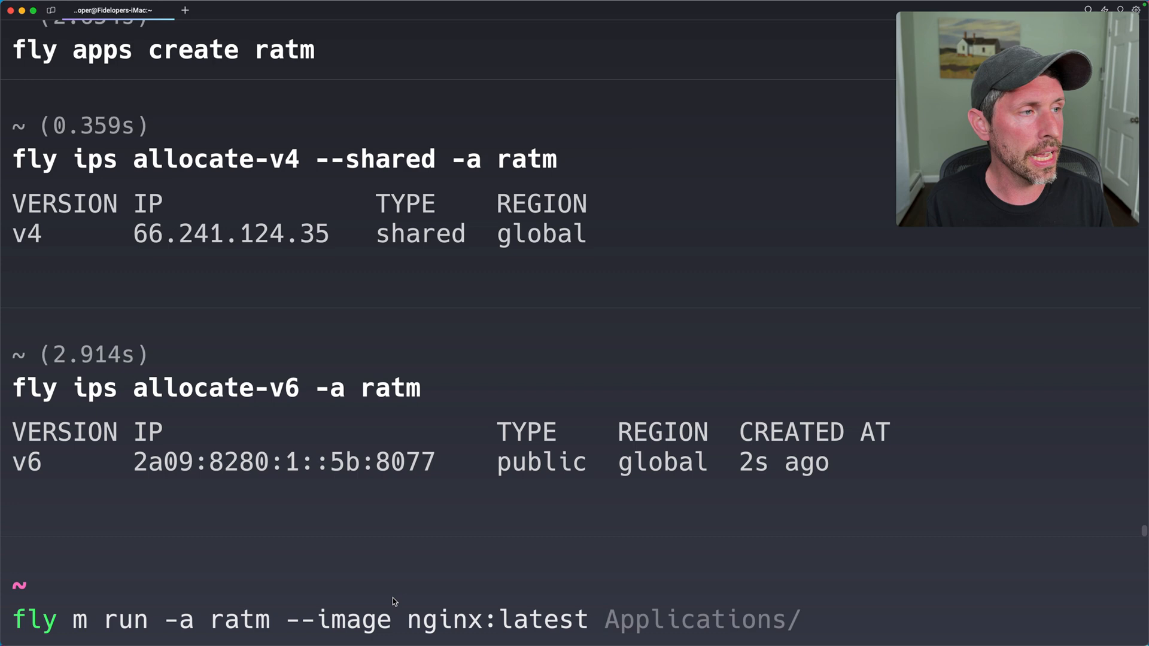
pyautogui.write('-h')
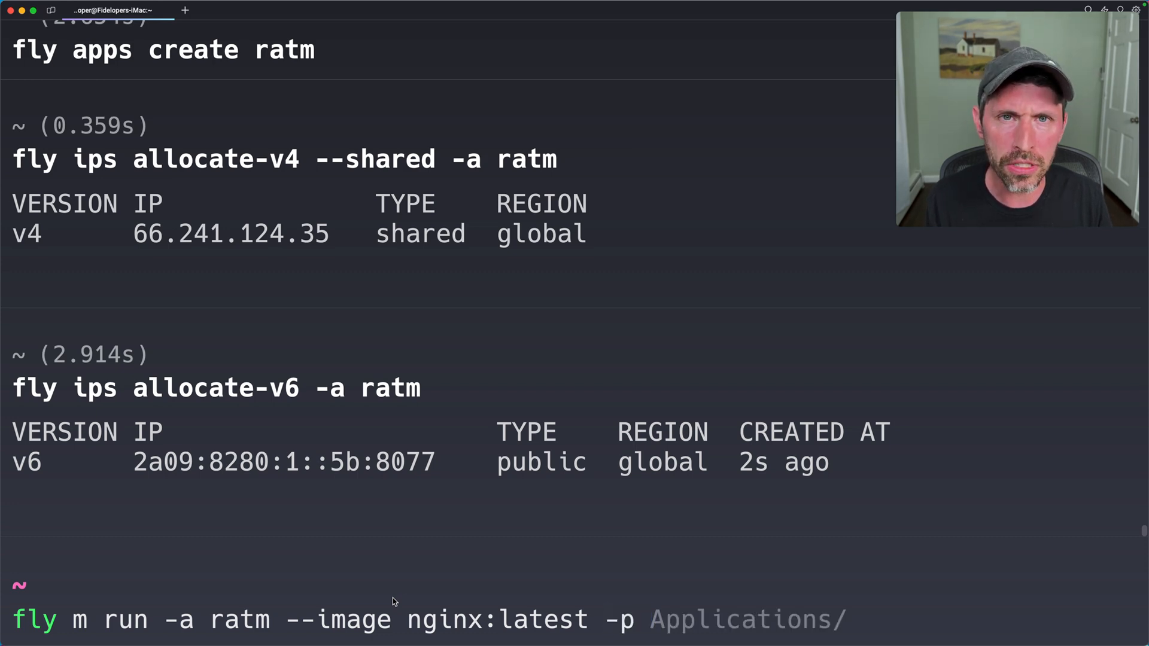
# Compose the nginx:latest machine run with ports 443:80/tcp:tls:http and 80:80/tcp:http in region bos.
pyautogui.write('443:')
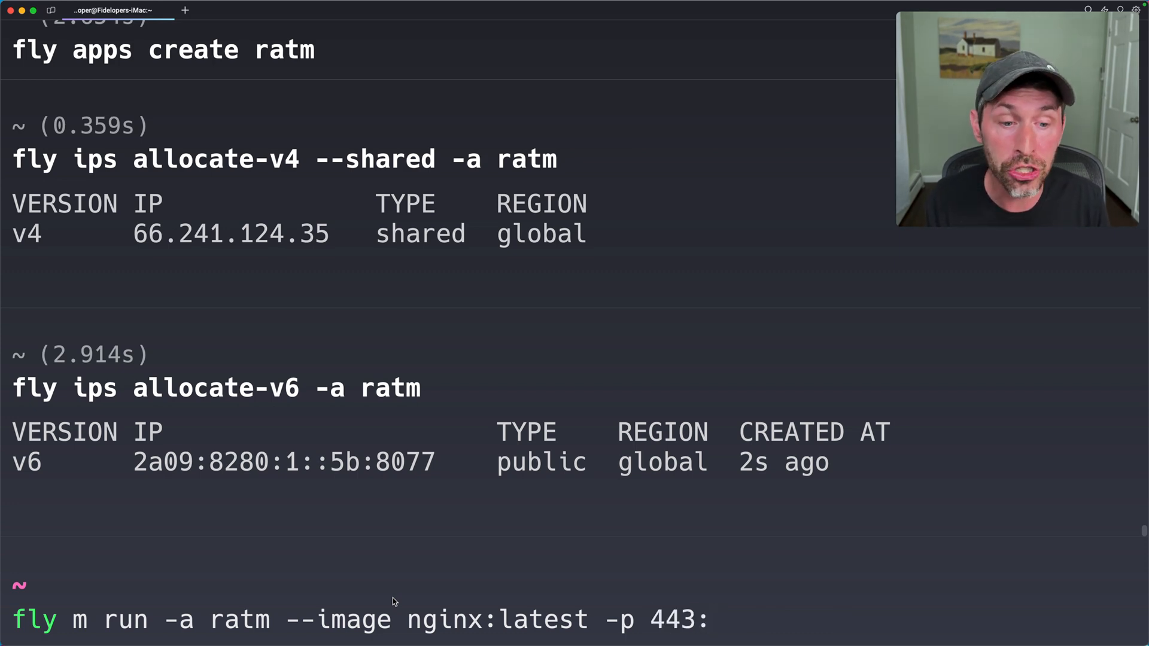
pyautogui.write('80')
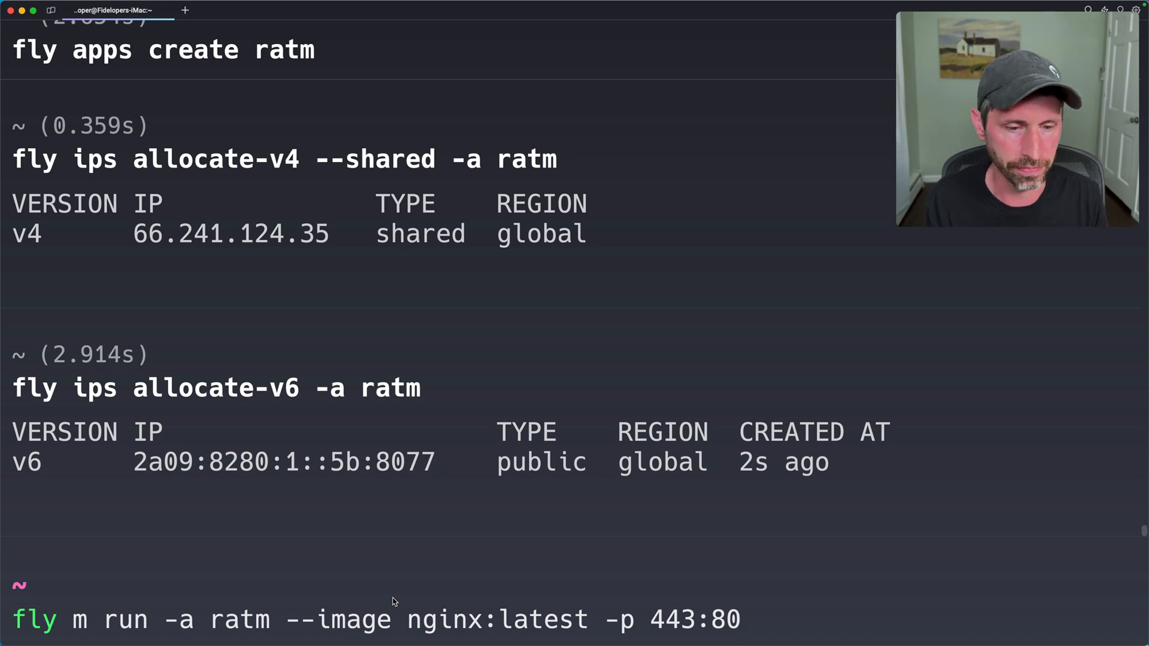
pyautogui.write('/tcp:tls')
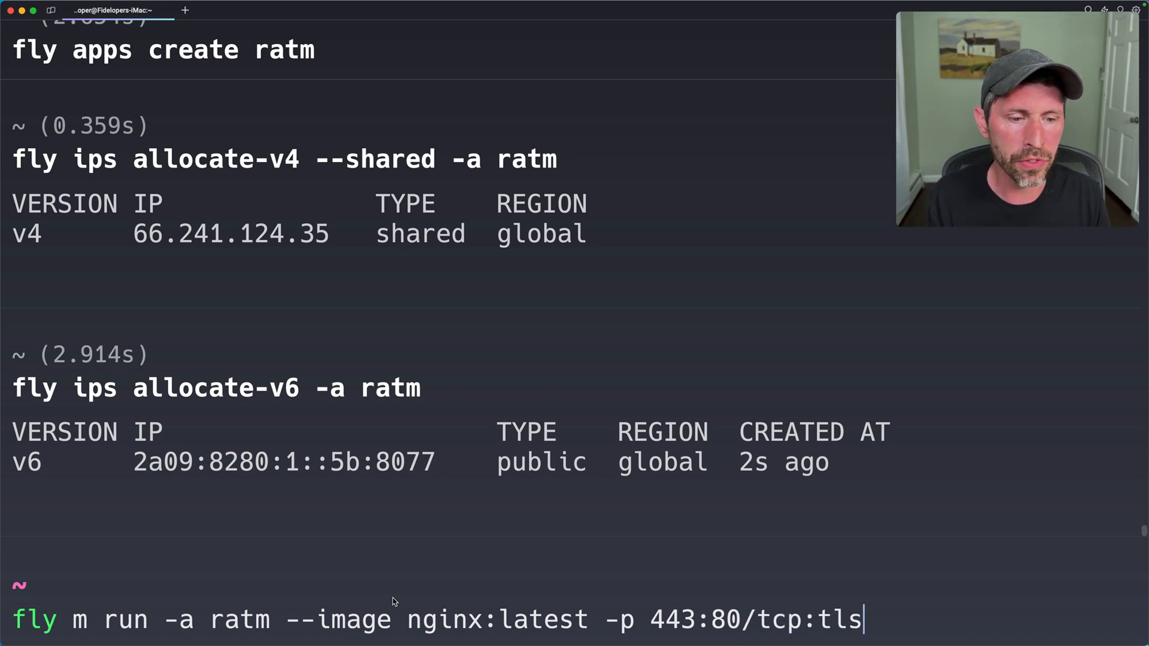
pyautogui.write(':http')
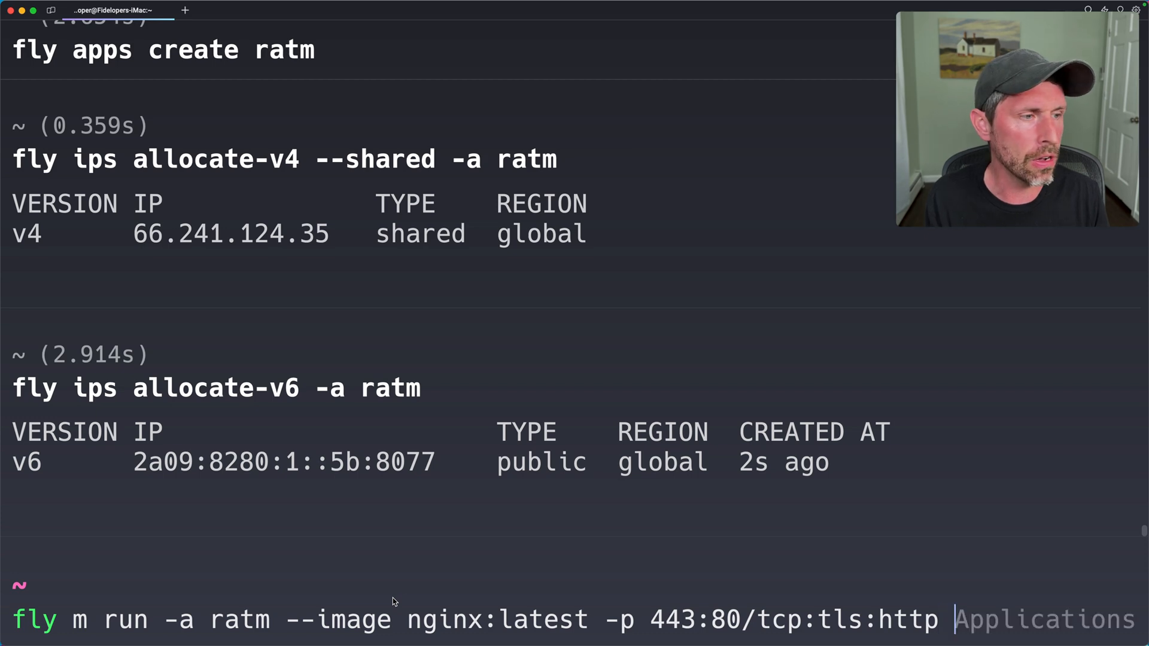
pyautogui.write('-p 80')
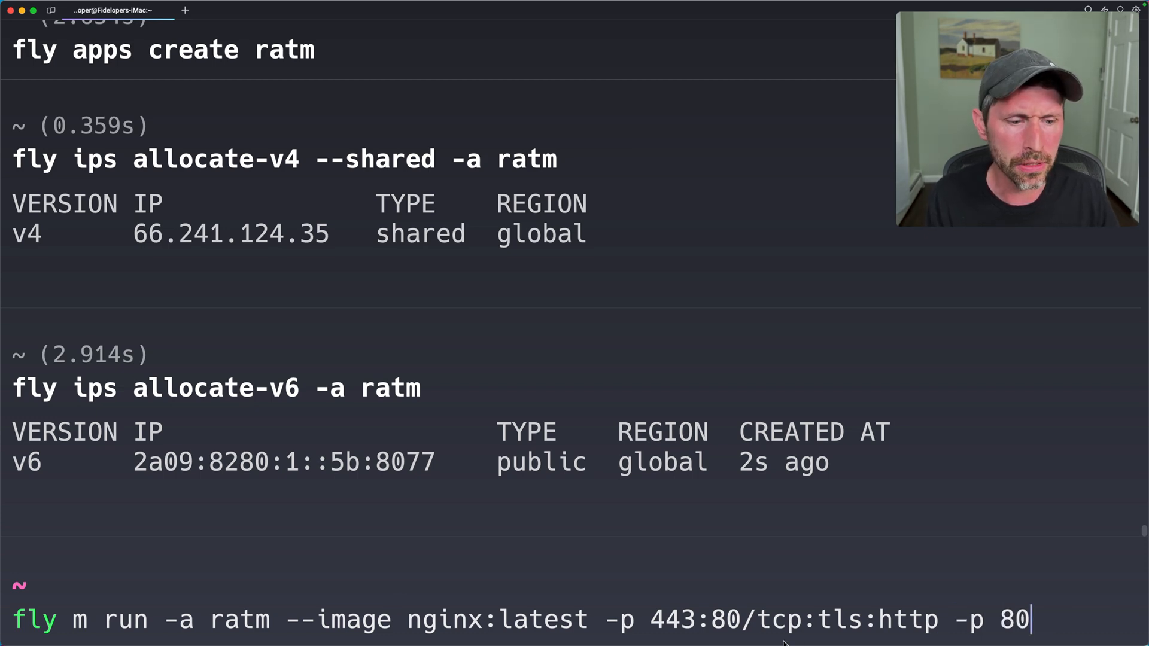
pyautogui.moveTo(775, 583)
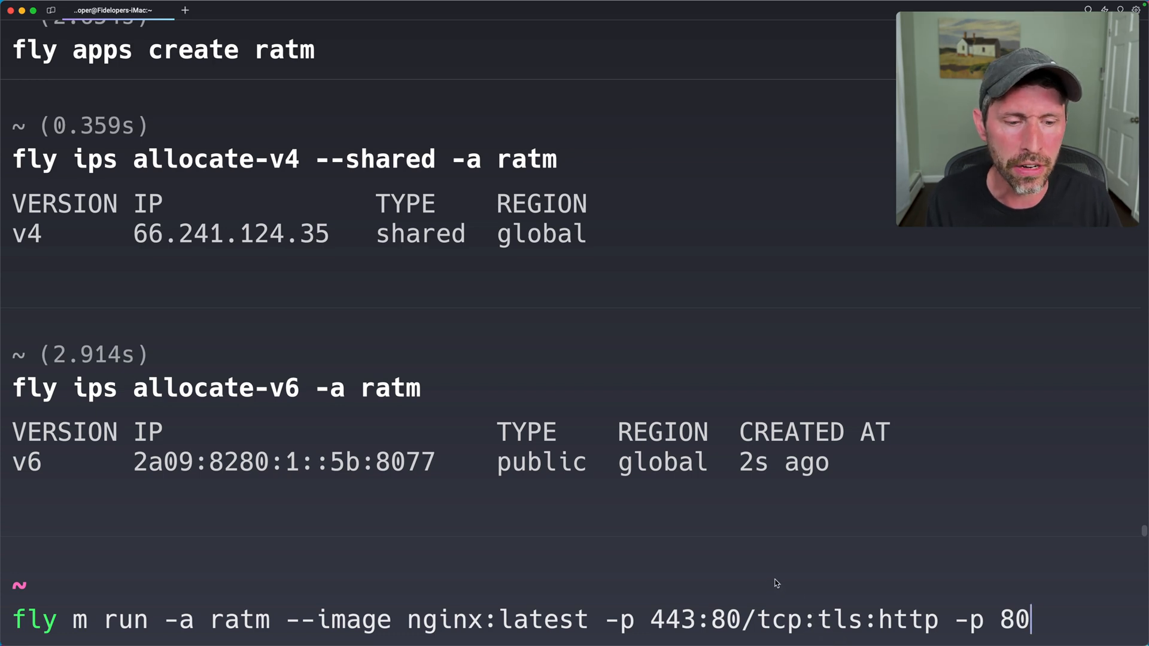
pyautogui.moveTo(746, 585)
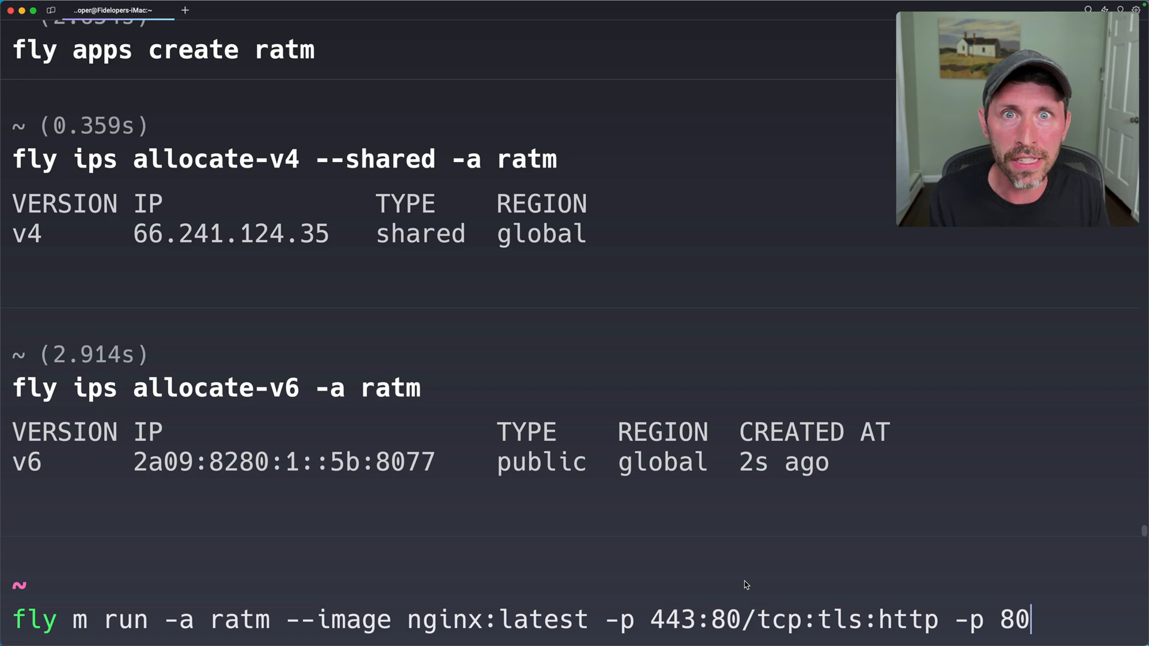
pyautogui.write(':80')
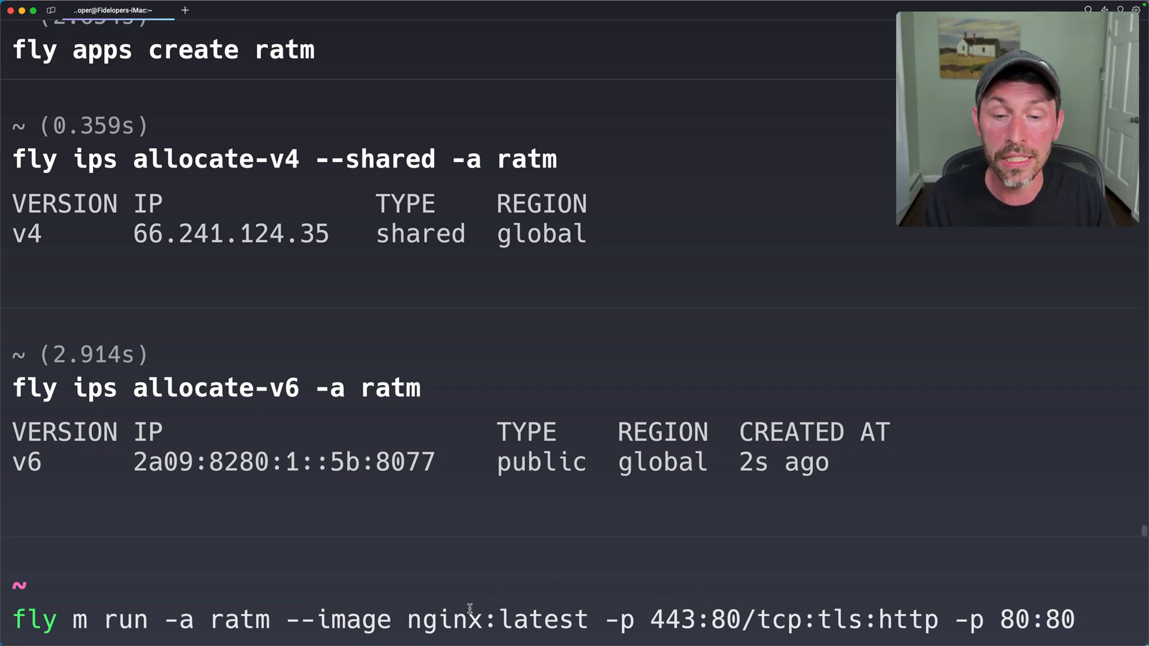
pyautogui.write('/tcp:http')
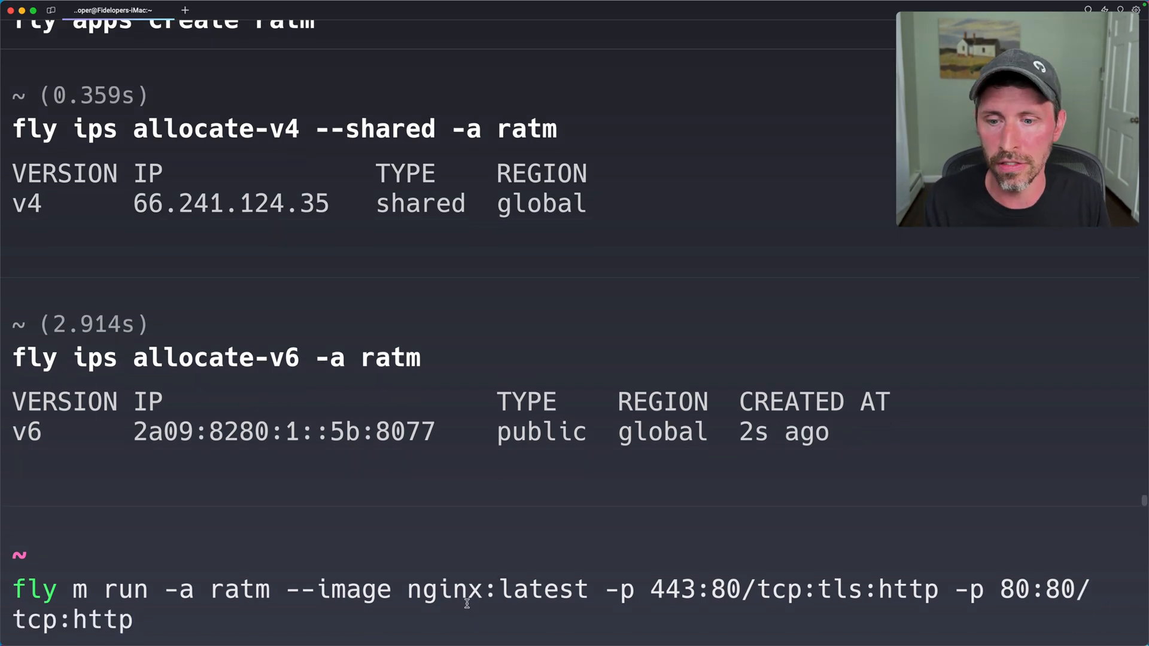
pyautogui.write('--region bos')
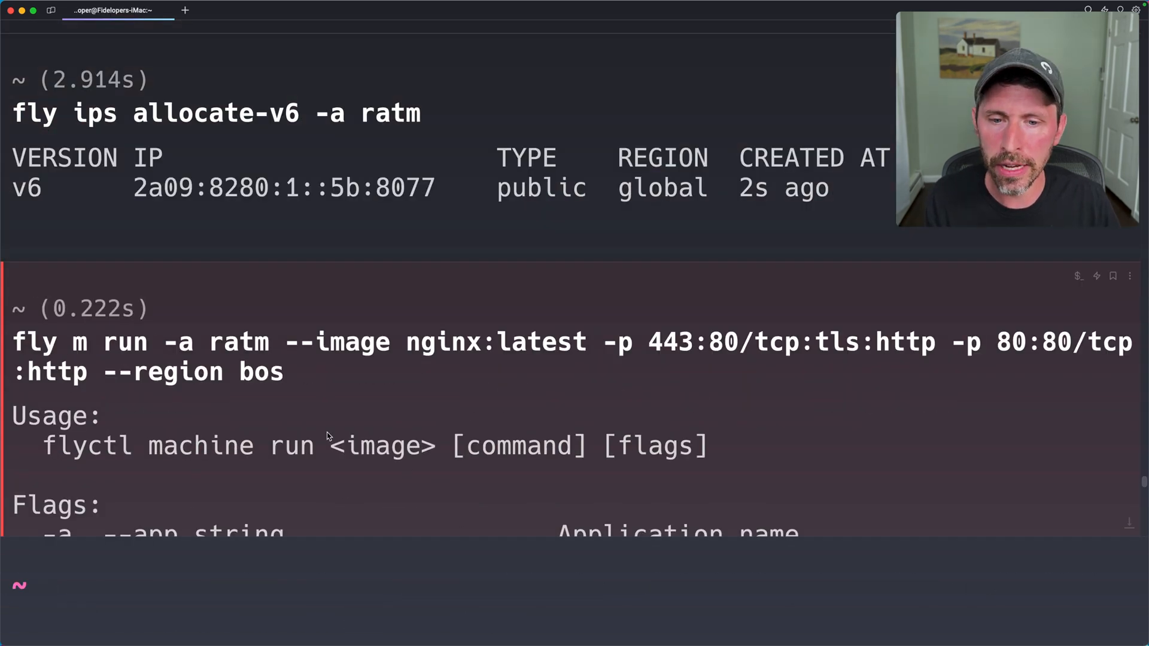
# Drop the --image flag and give nginx:latest as the image argument, launching the machine in bos.
pyautogui.doubleClick(381, 446)
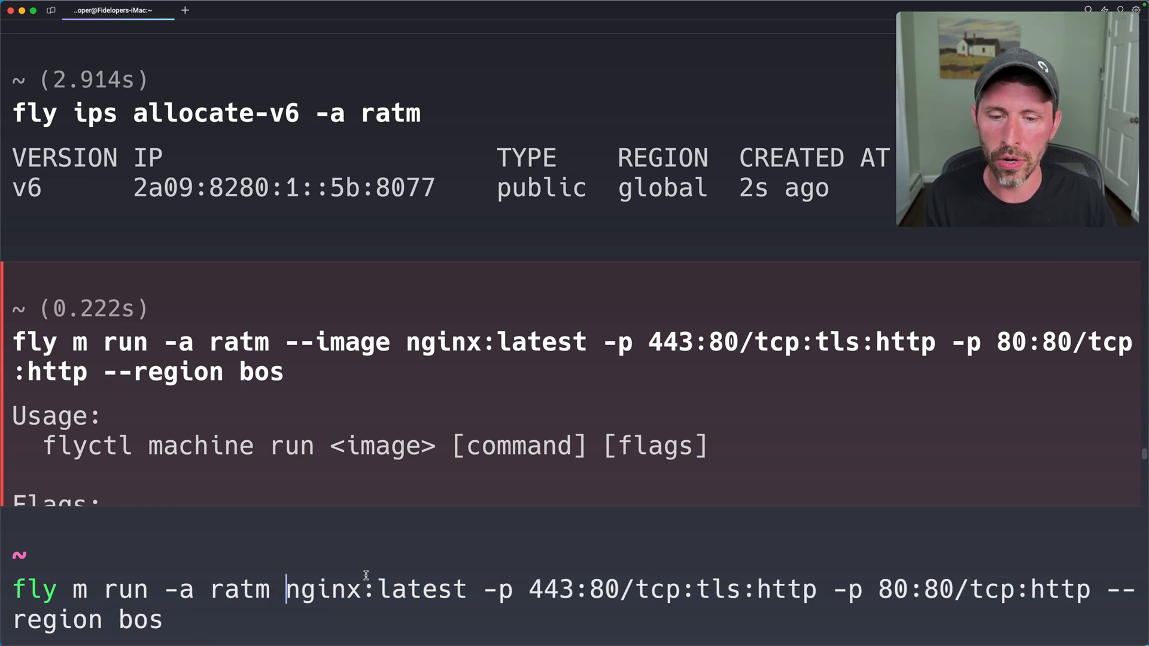
pyautogui.doubleClick(370, 589)
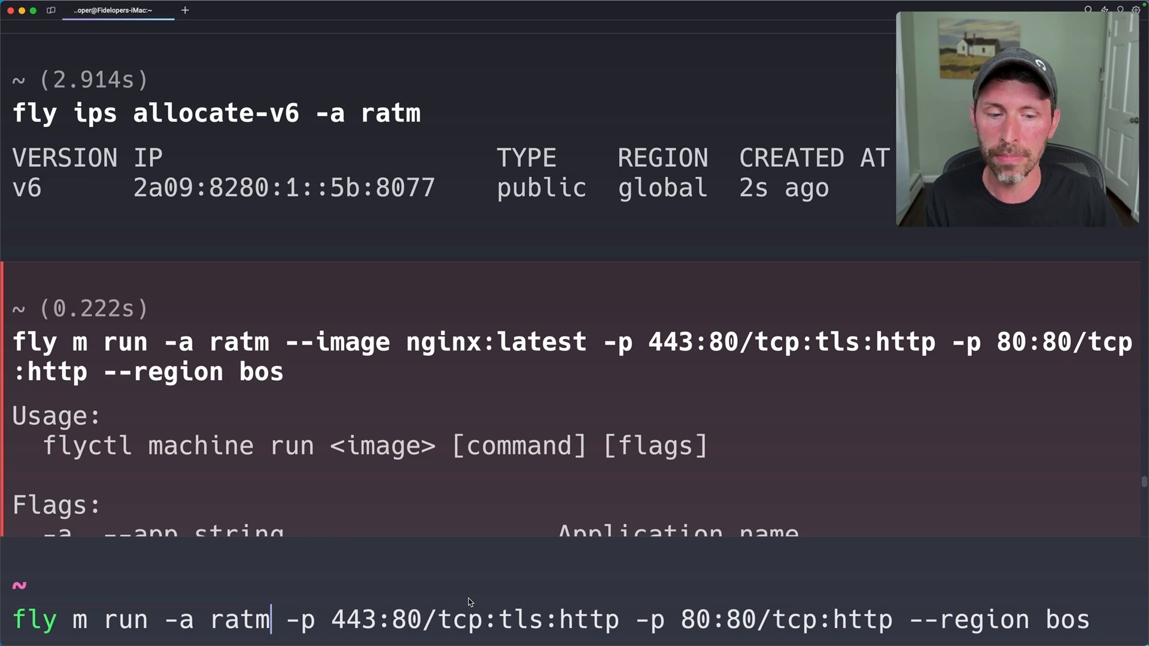
pyautogui.write('nginx:latest')
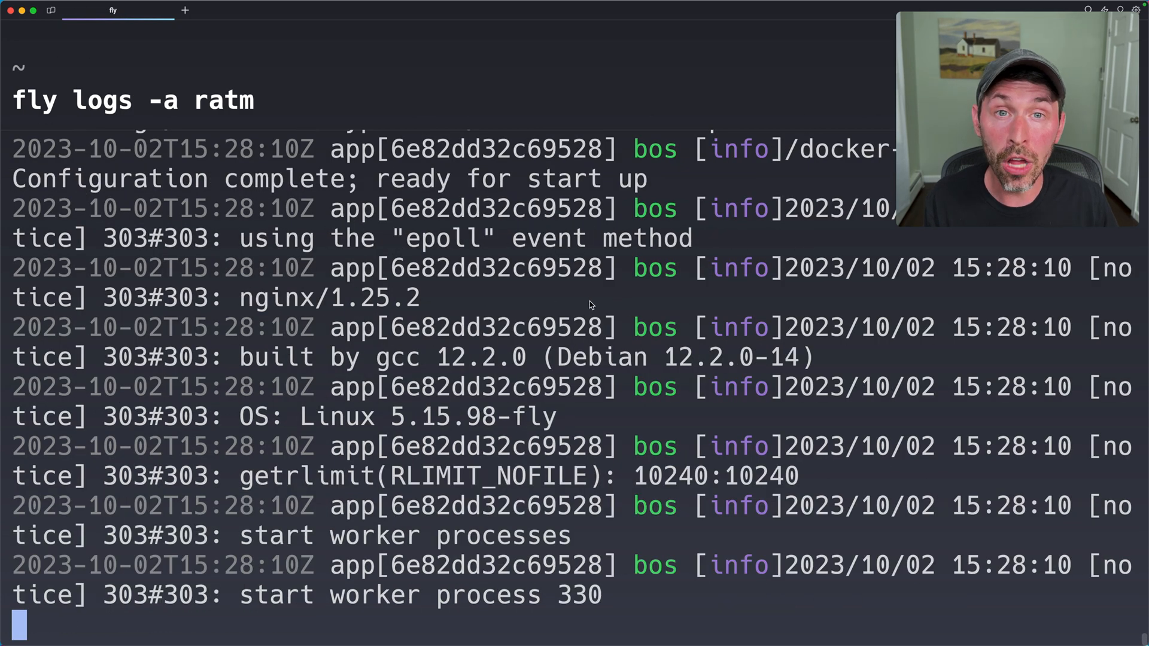
pyautogui.moveTo(557, 303)
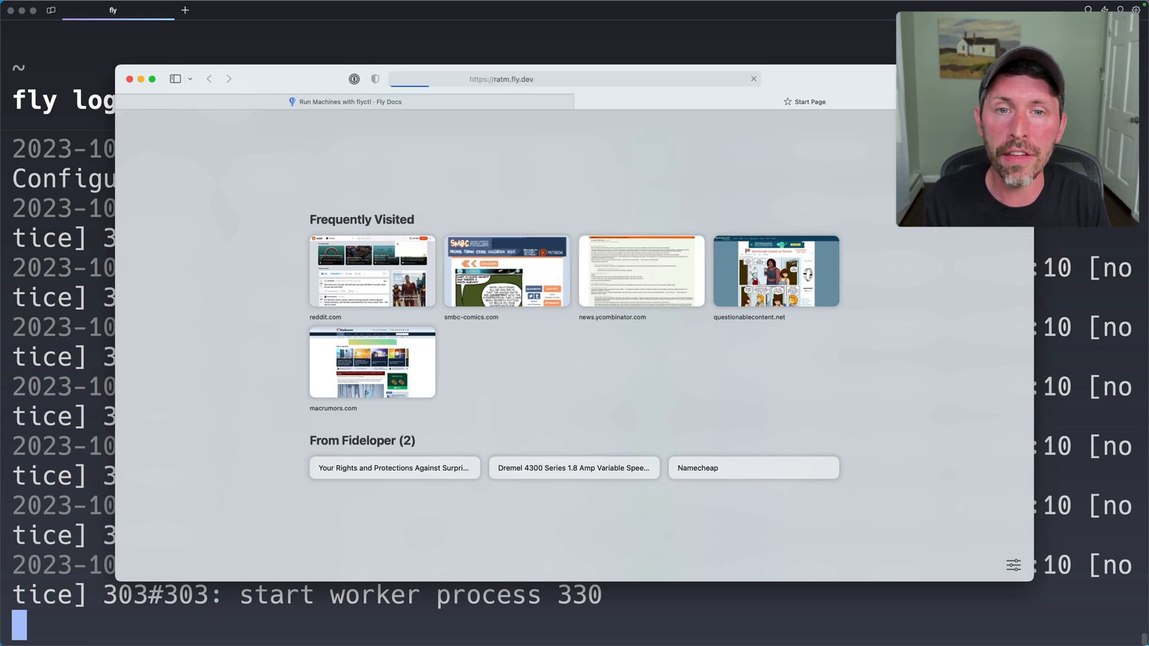
# Load ratm.fly.dev in Safari to confirm nginx answers.
pyautogui.press('Return')
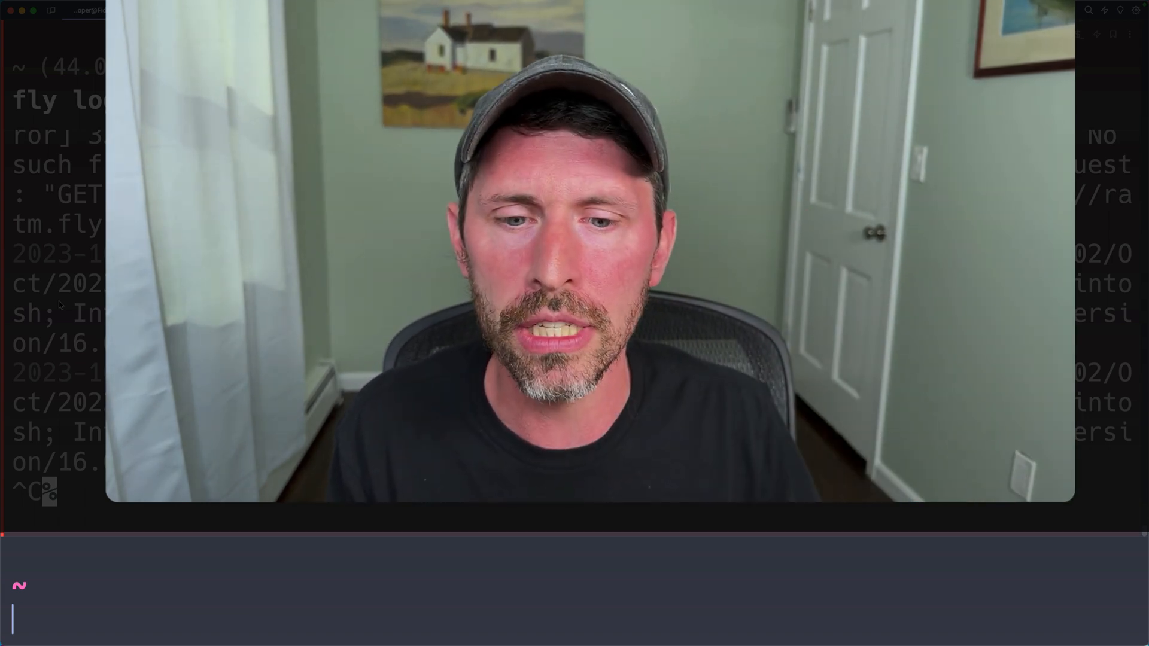
# Stop the log stream and recall fly logs -a ratm at the prompt.
pyautogui.write('fly logs -a ratm')
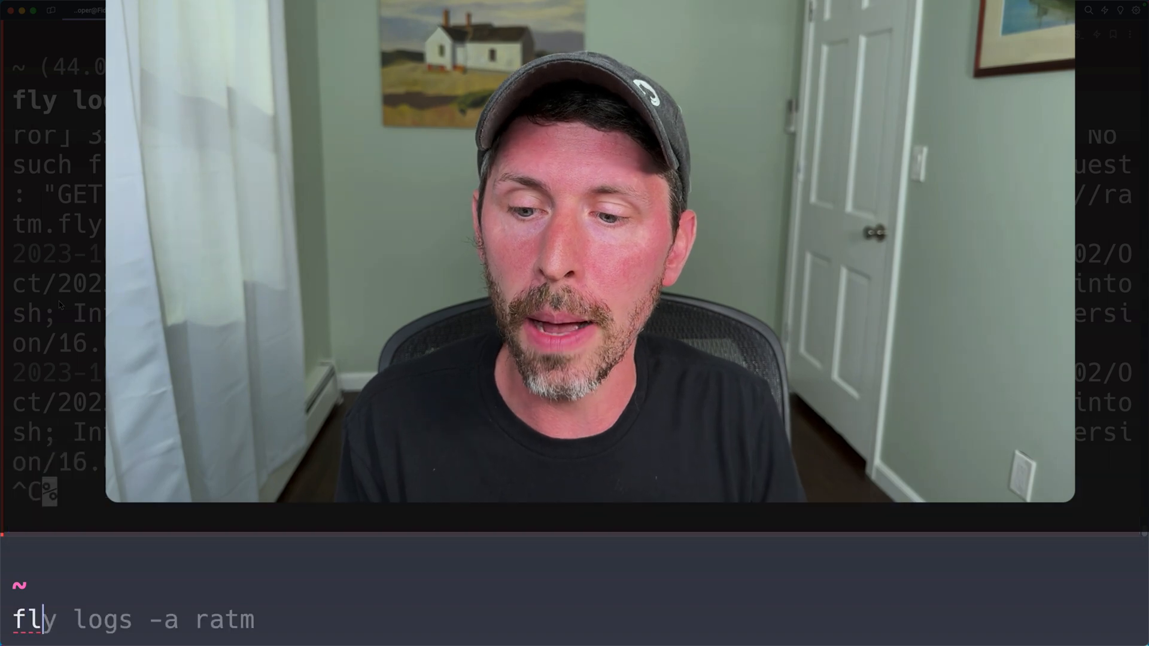